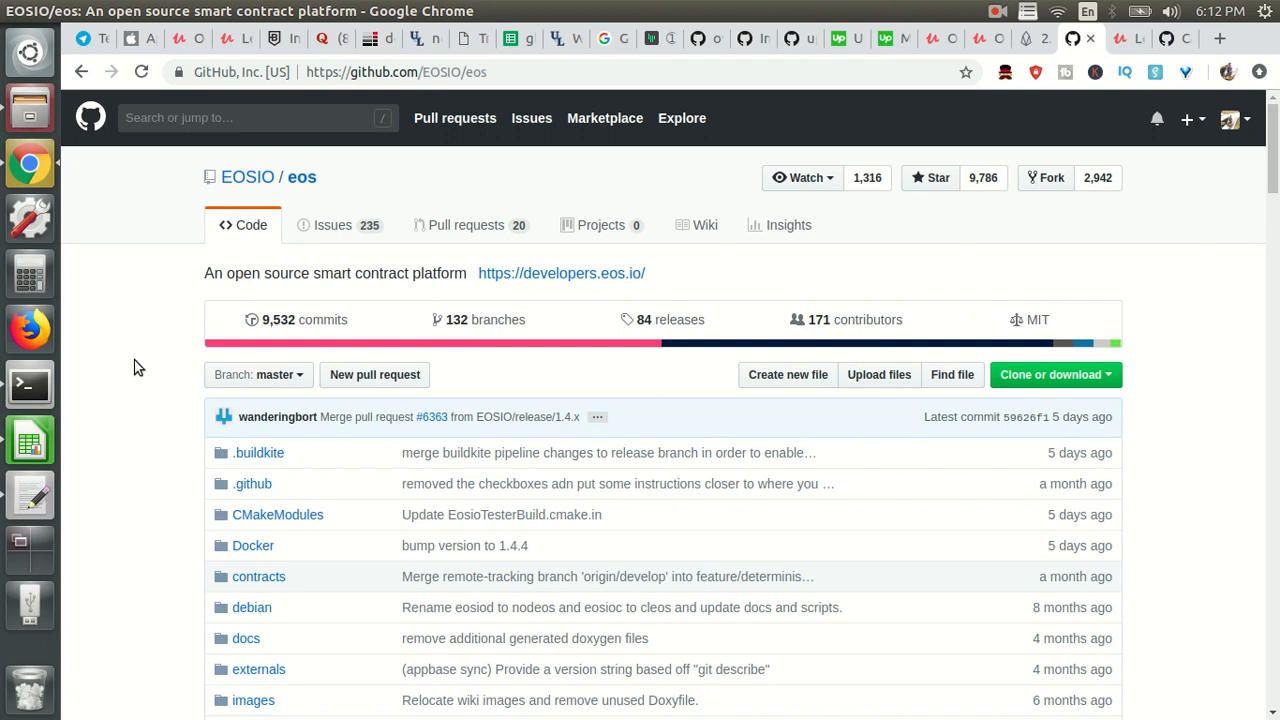
mouse_move(1032, 38)
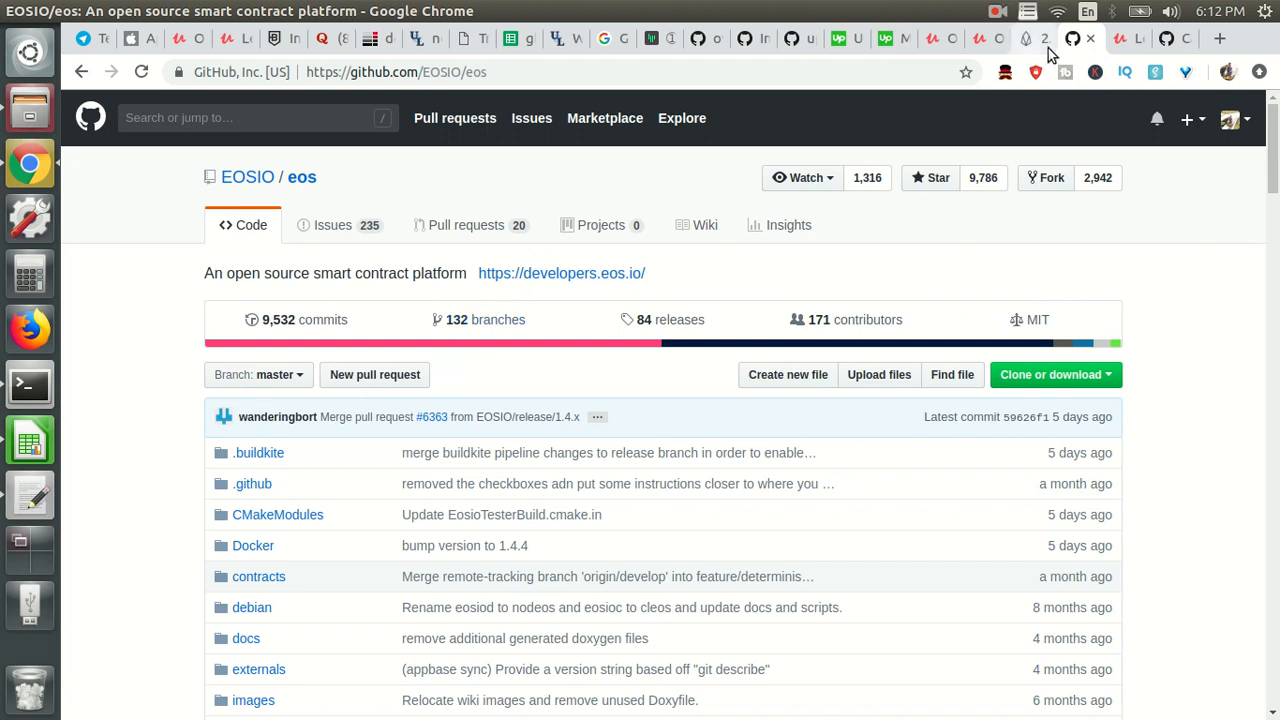
Reach the EOSIO/eos Releases page and scroll to the v1.4.4 Assets list of binaries.
click(1128, 38)
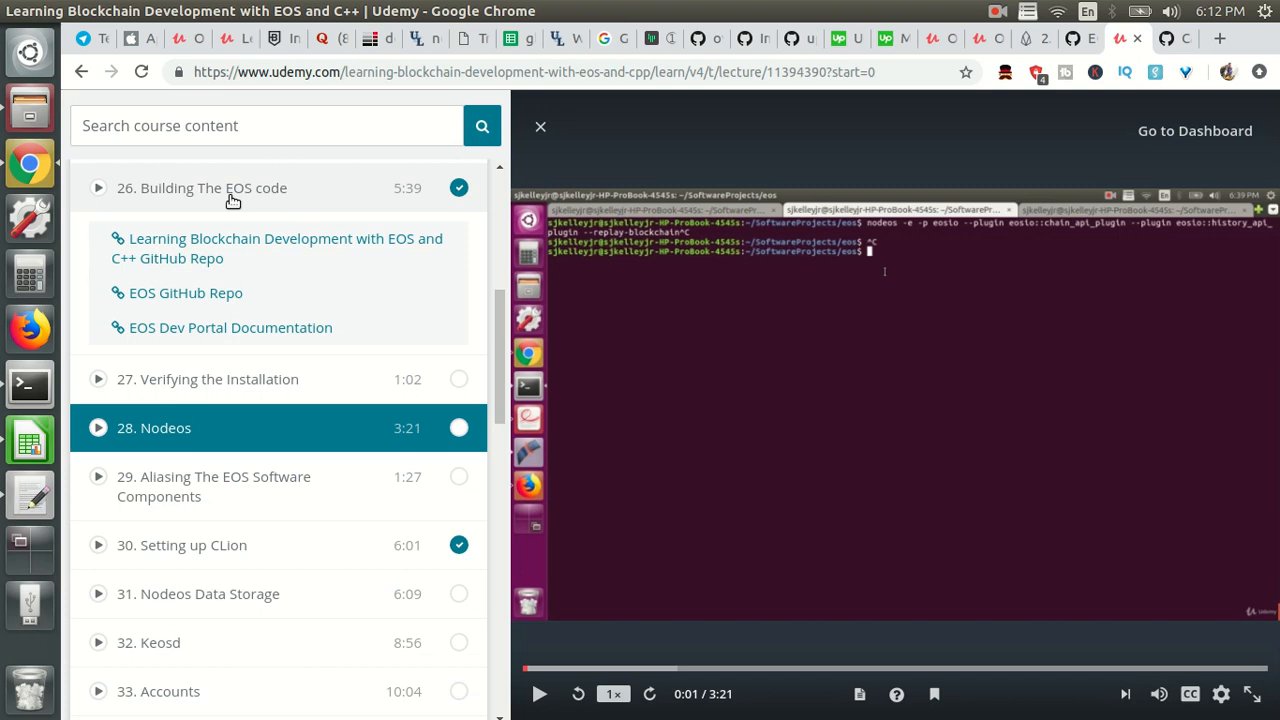
mouse_move(276, 200)
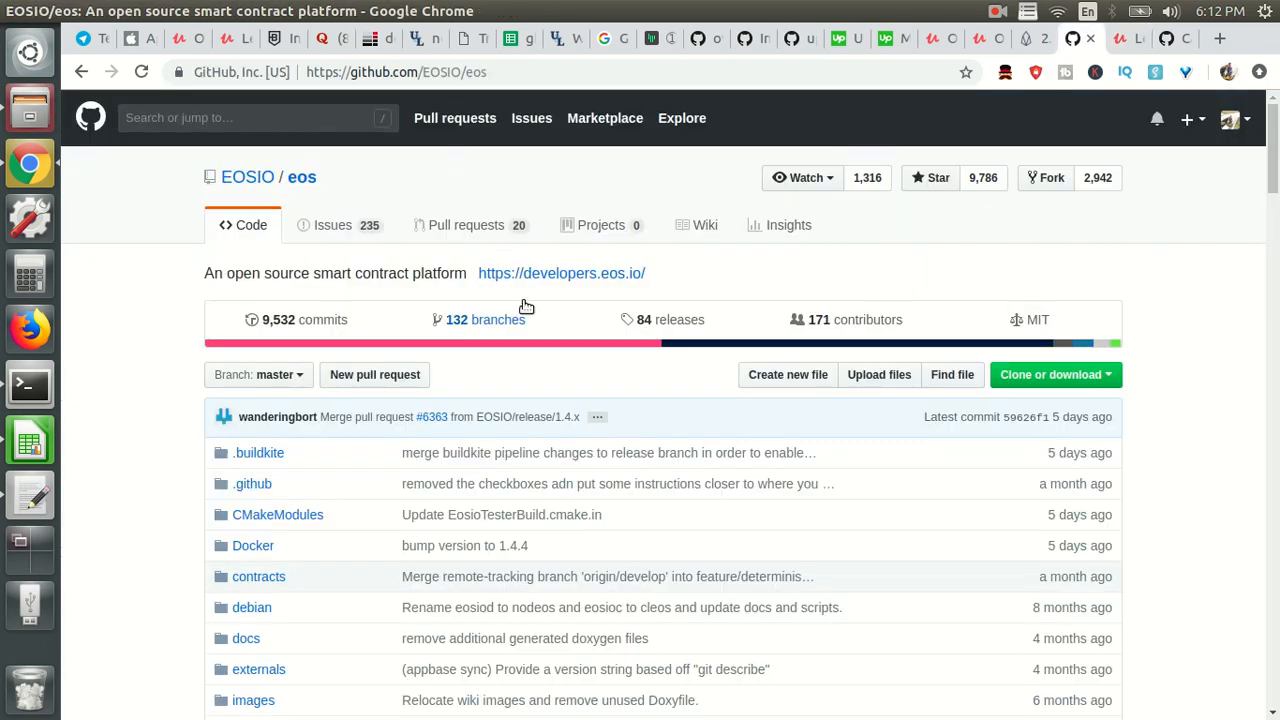
mouse_move(564, 318)
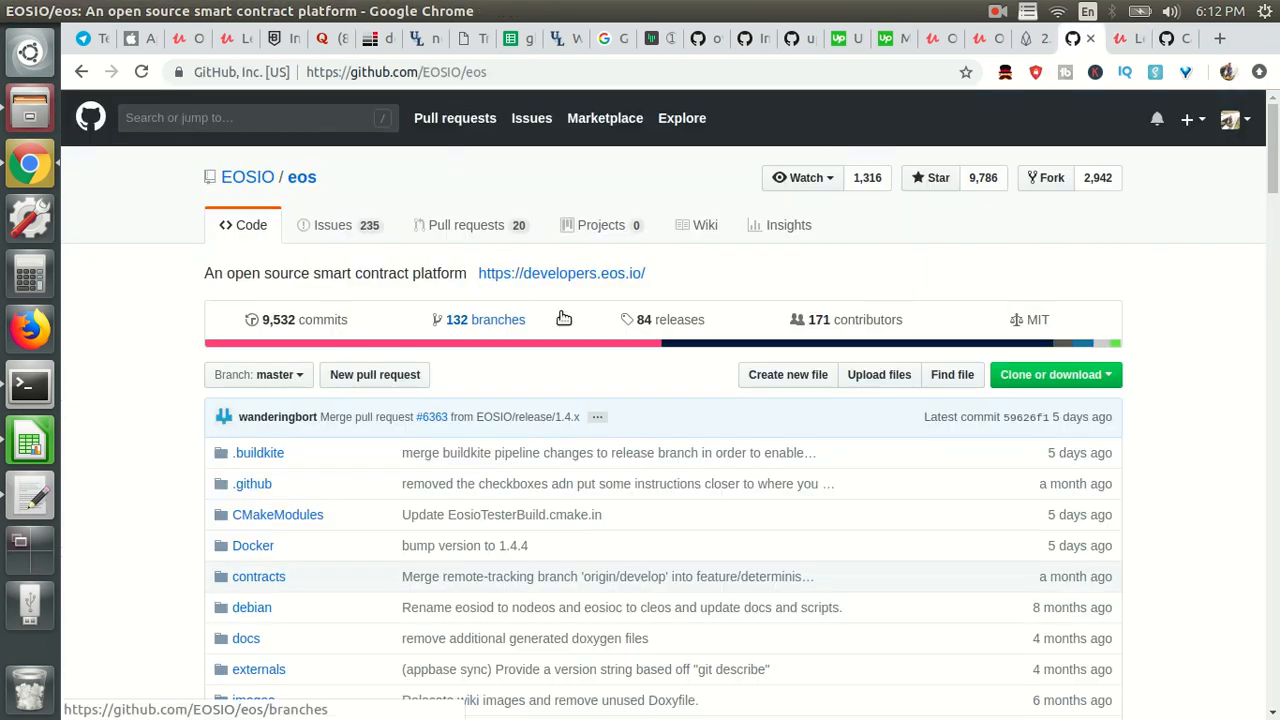
mouse_move(656, 328)
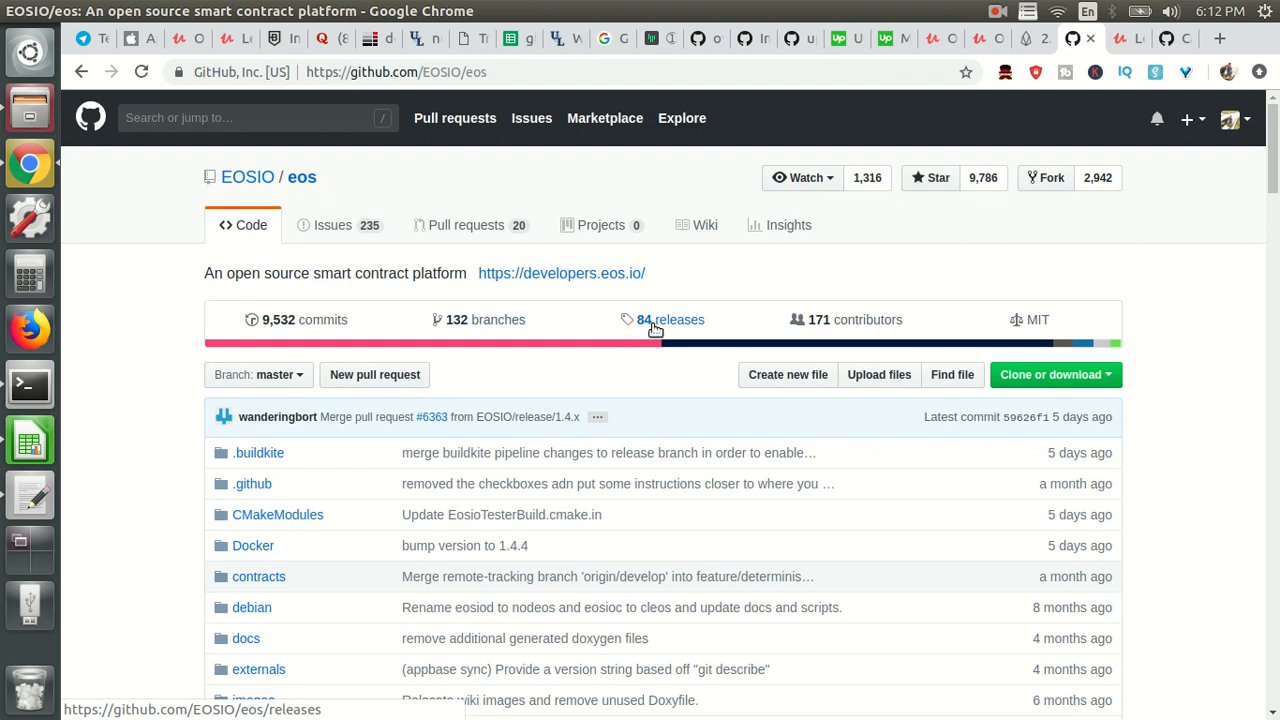
mouse_move(678, 324)
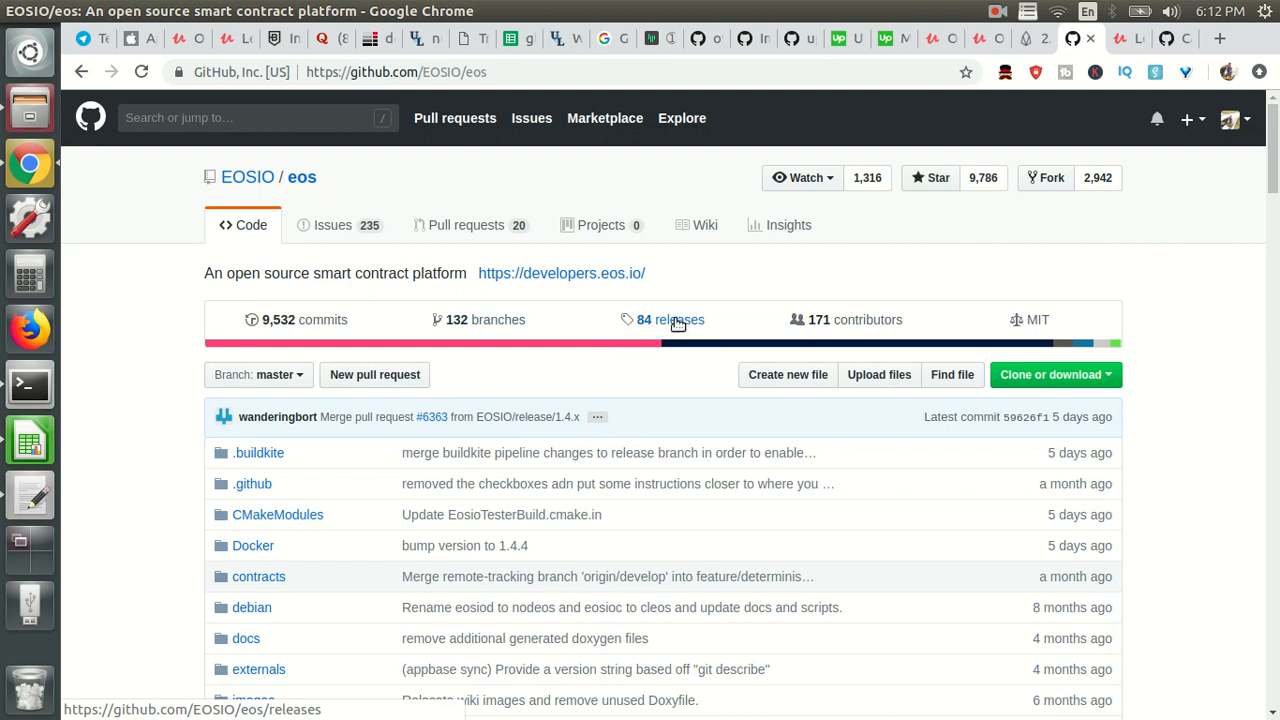
click(670, 320)
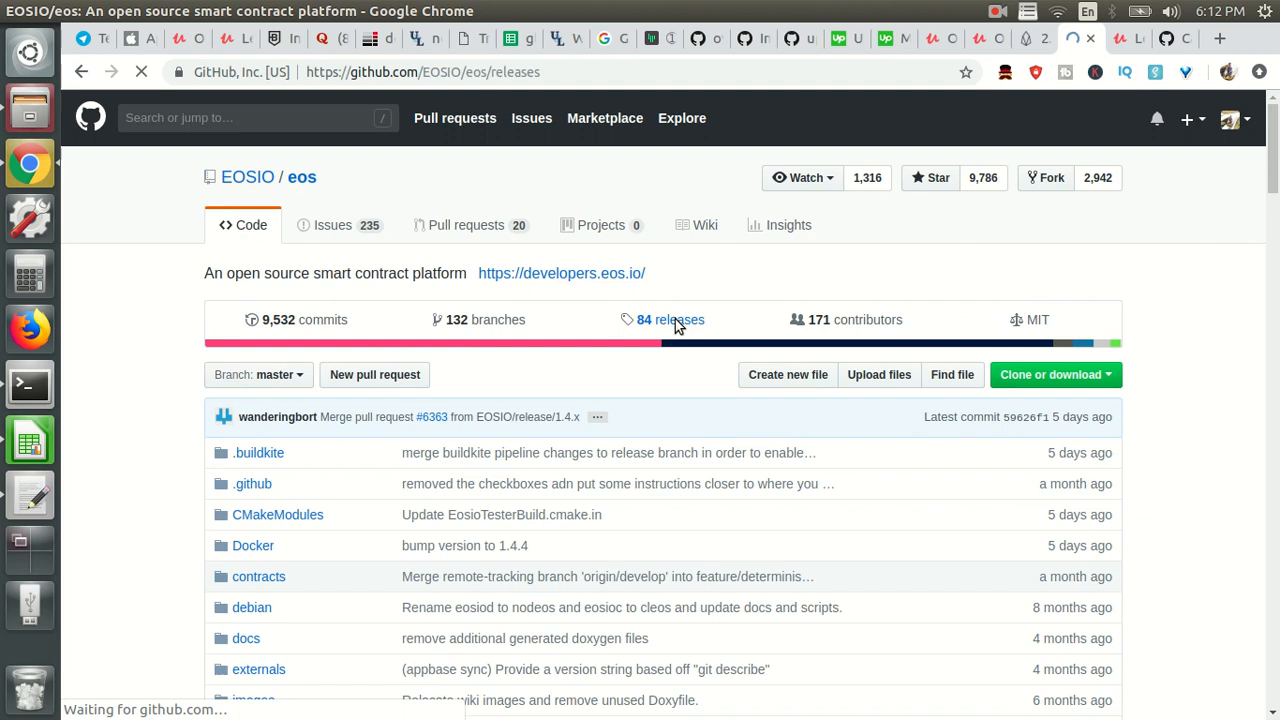
click(668, 320)
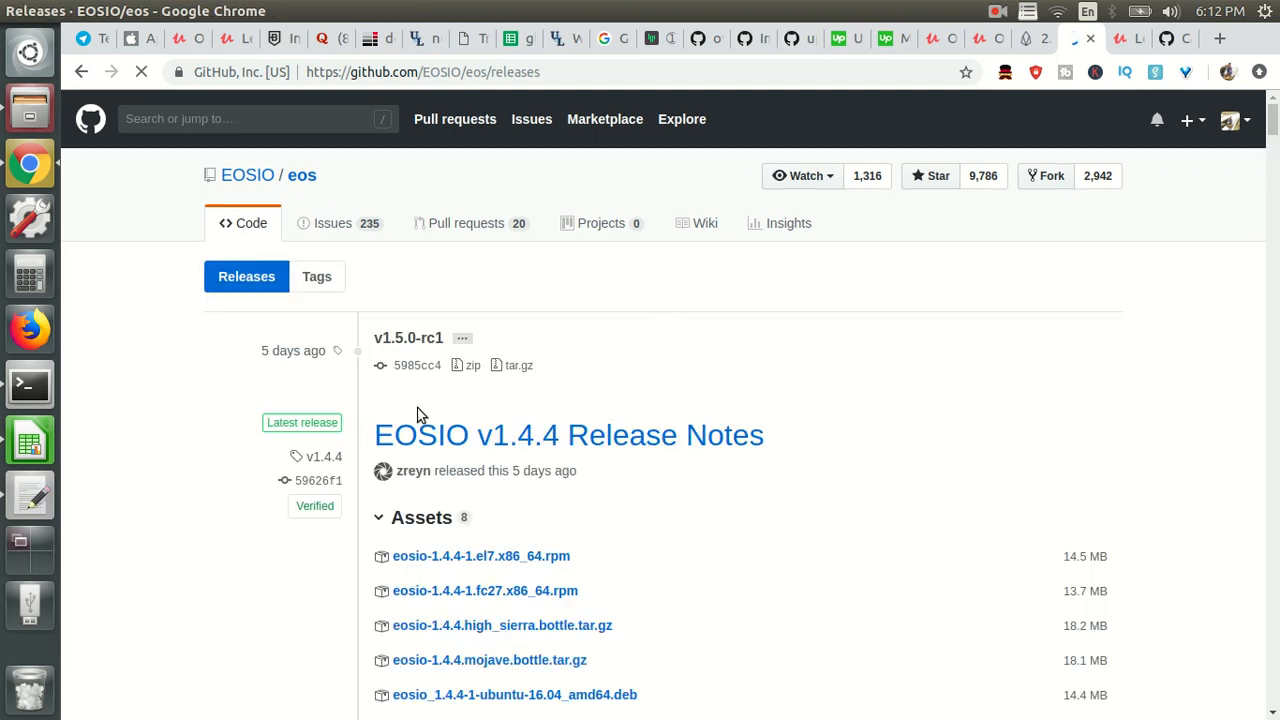
scroll(down, 3)
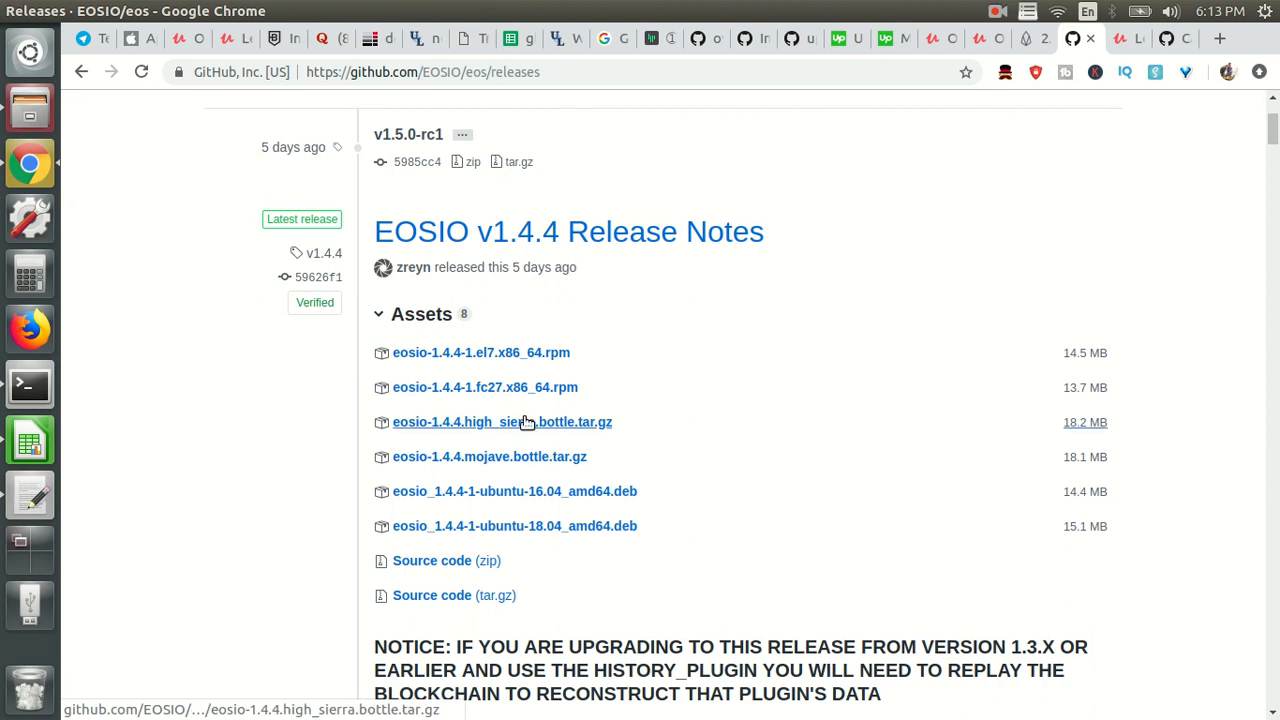
mouse_move(540, 492)
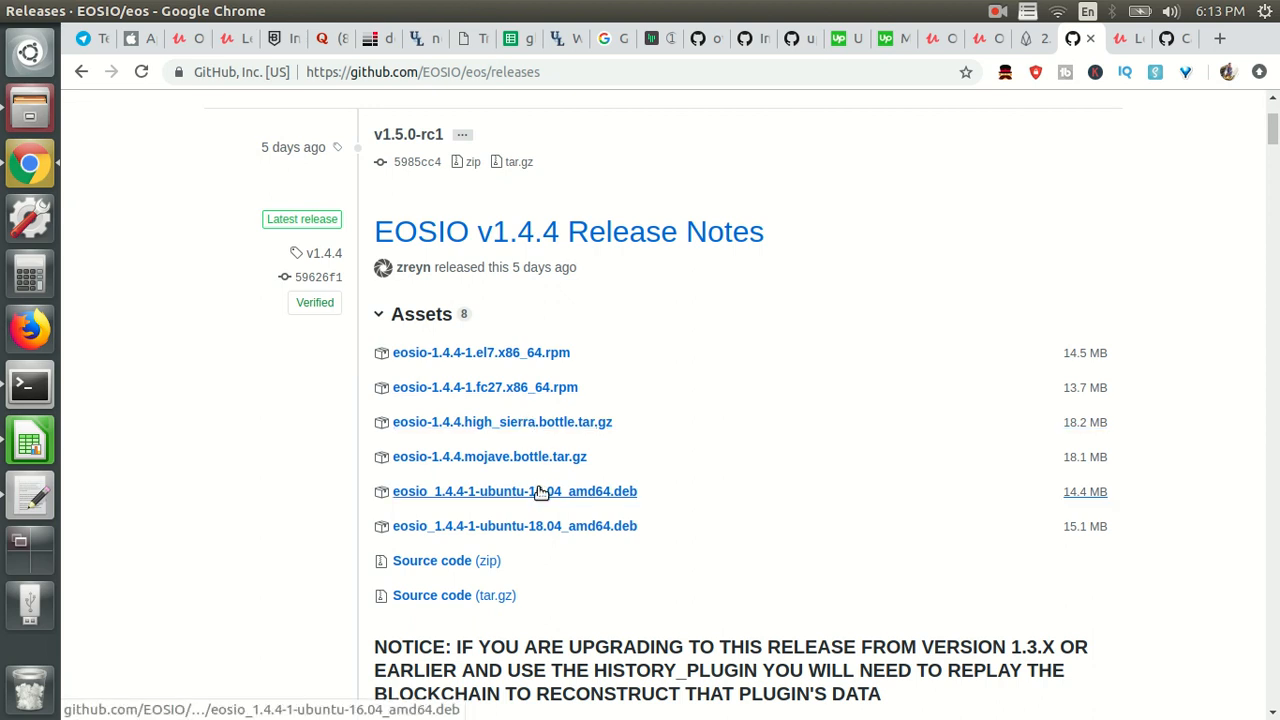
mouse_move(548, 524)
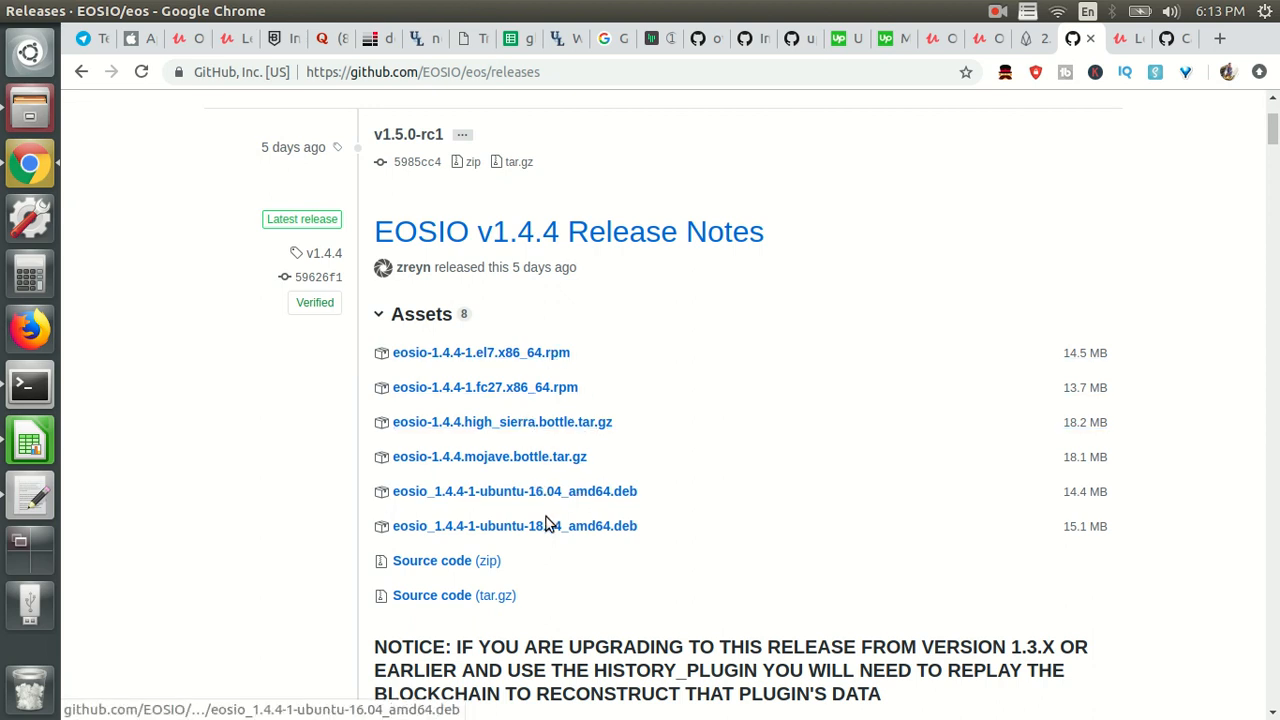
mouse_move(30, 384)
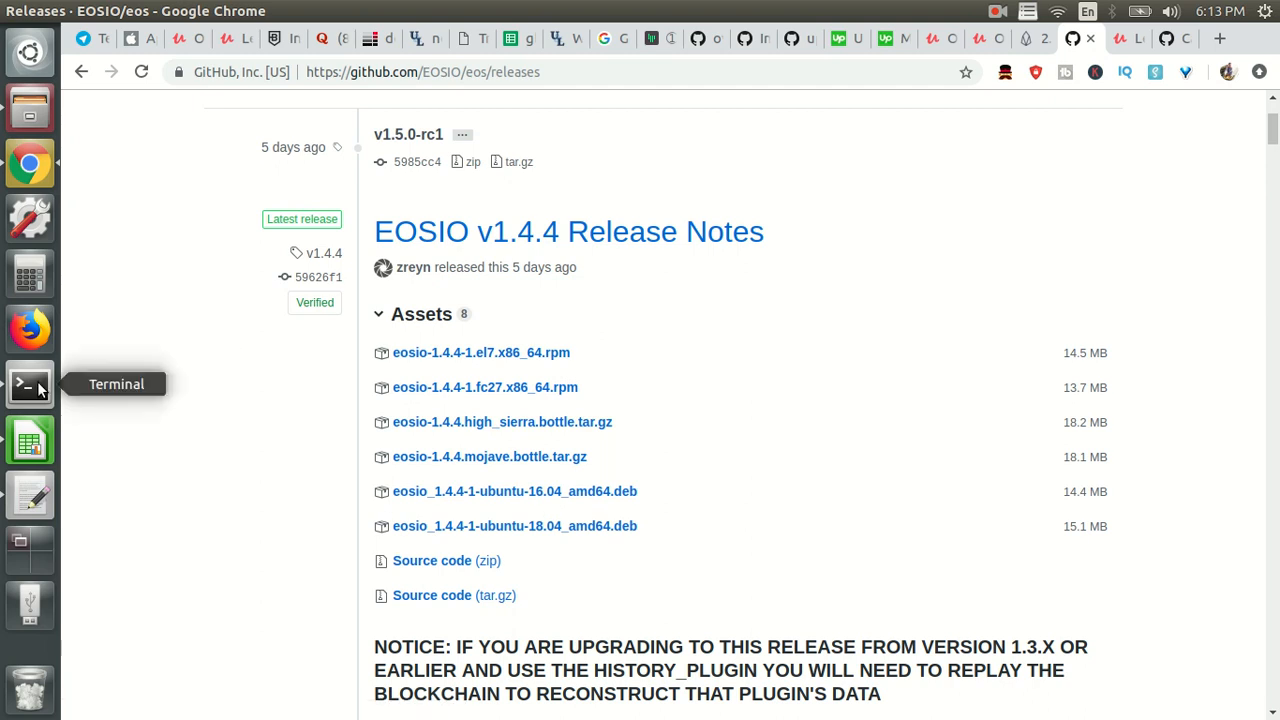
mouse_move(624, 496)
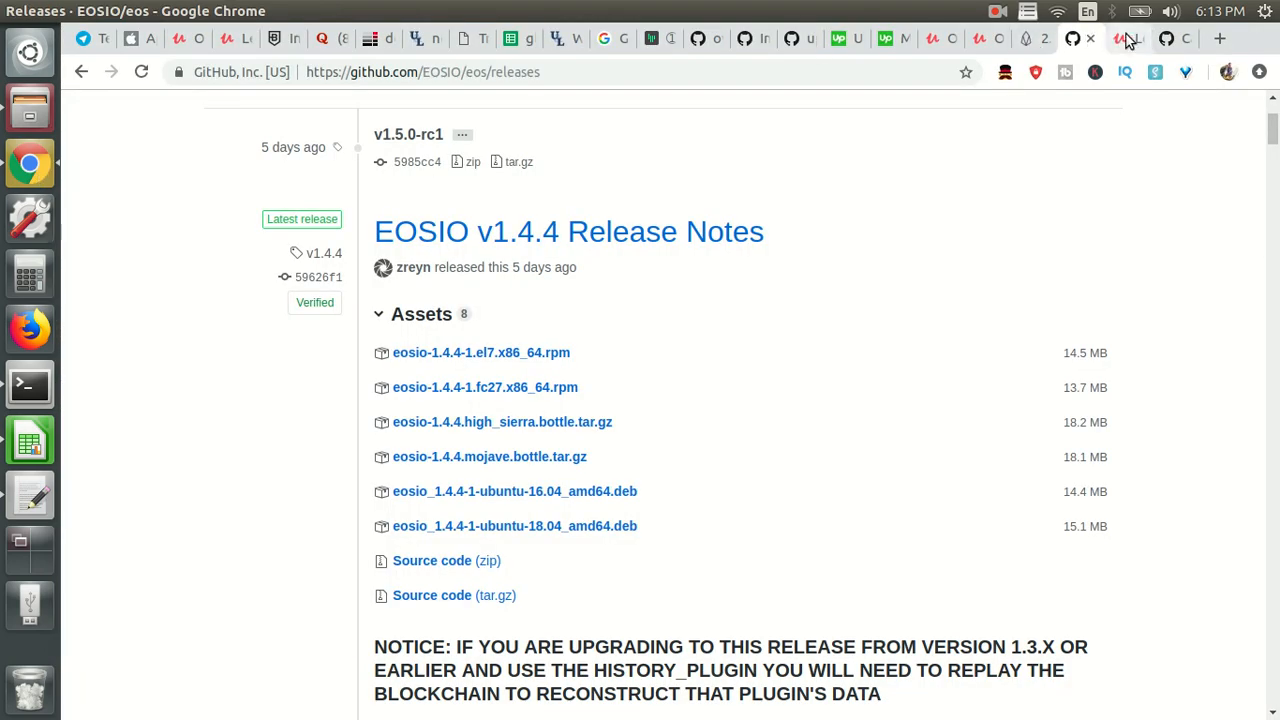
click(1128, 38)
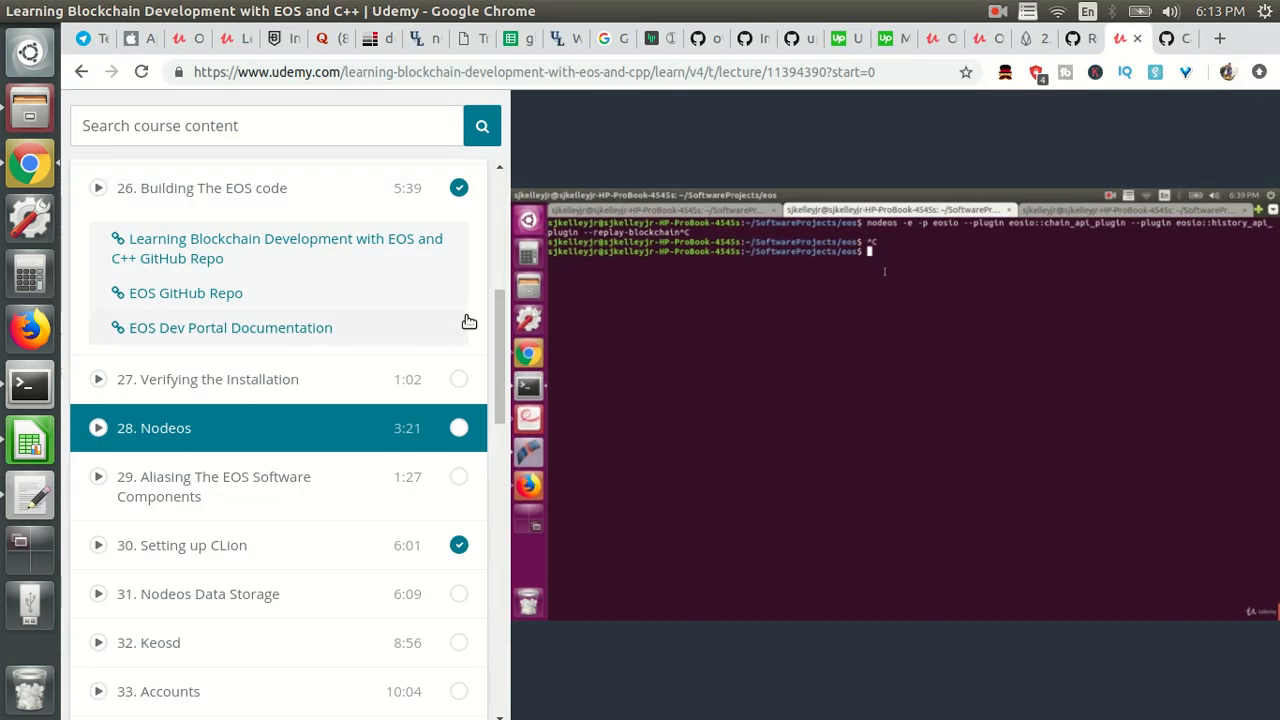
scroll(up, 3)
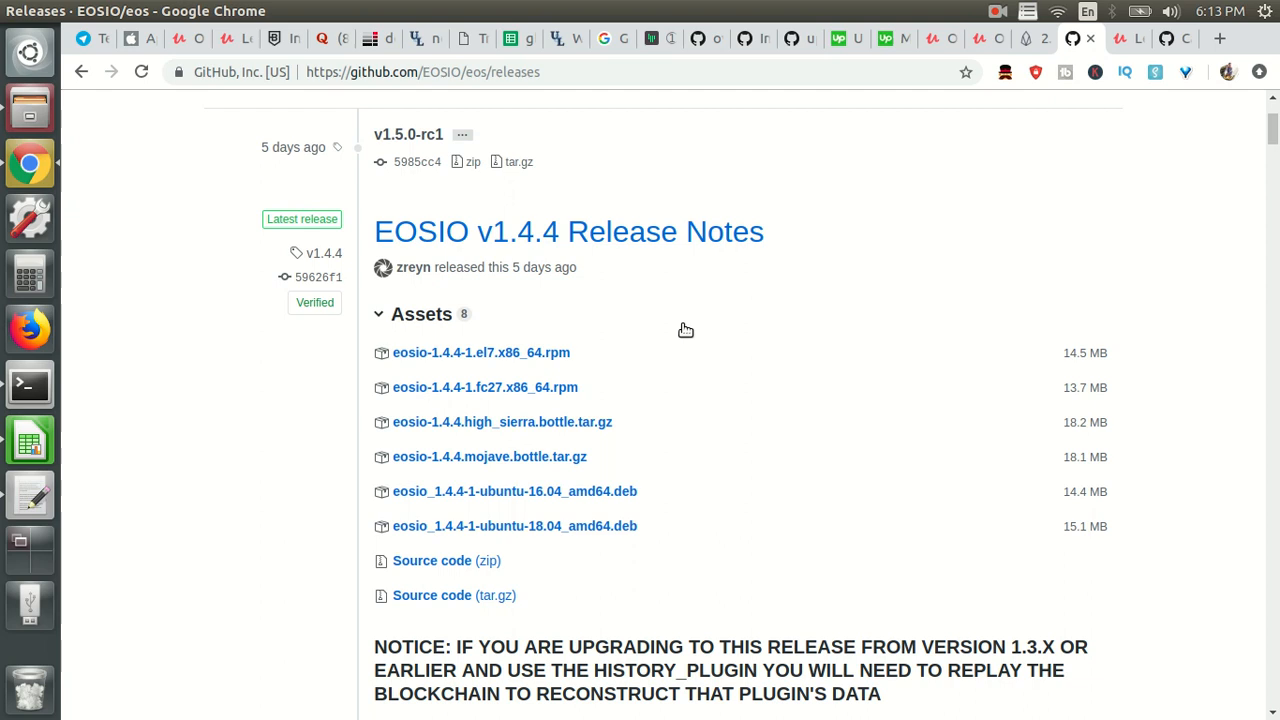
mouse_move(918, 224)
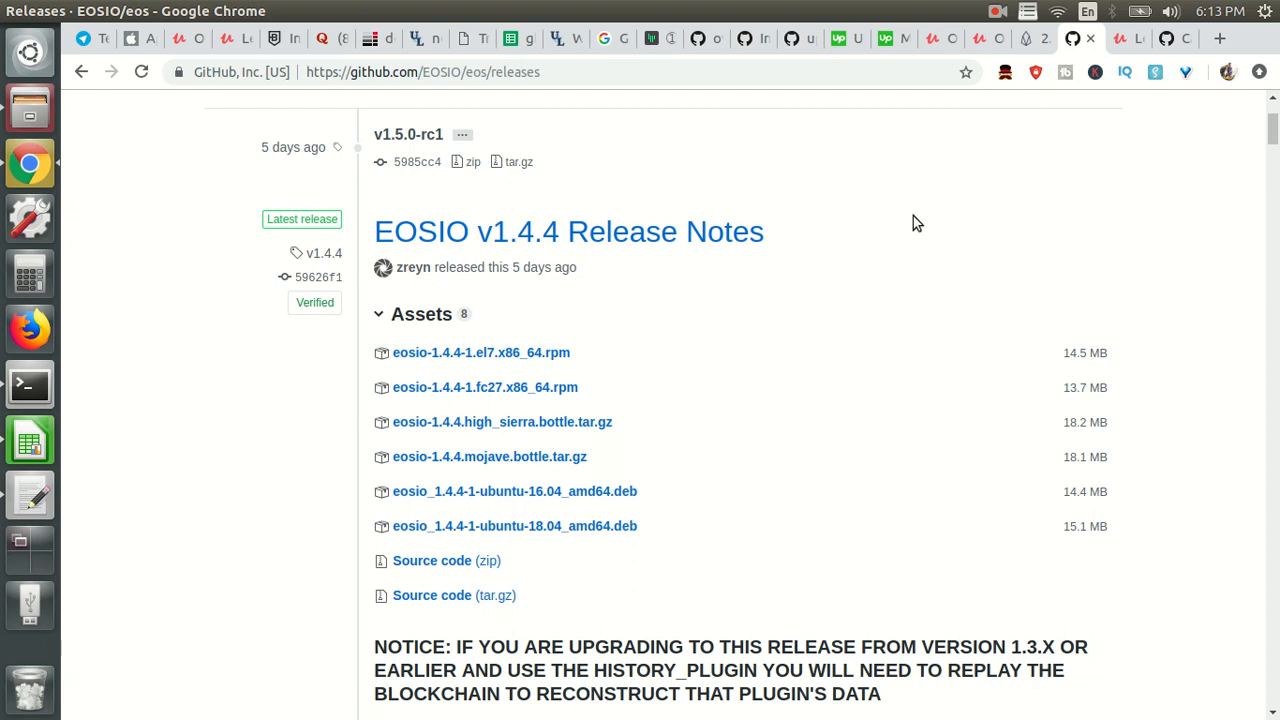
Return to the Udemy course showing lecture 26, Building The EOS code, with its resource links.
click(1128, 38)
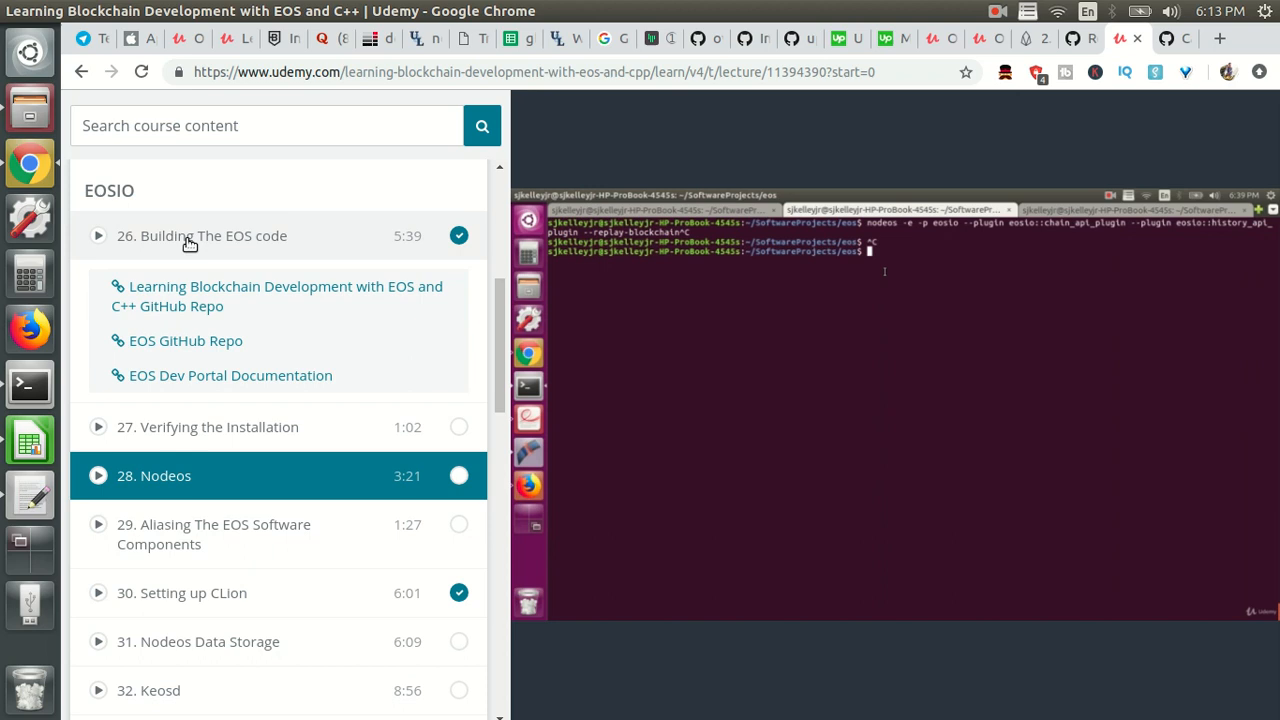
mouse_move(112, 318)
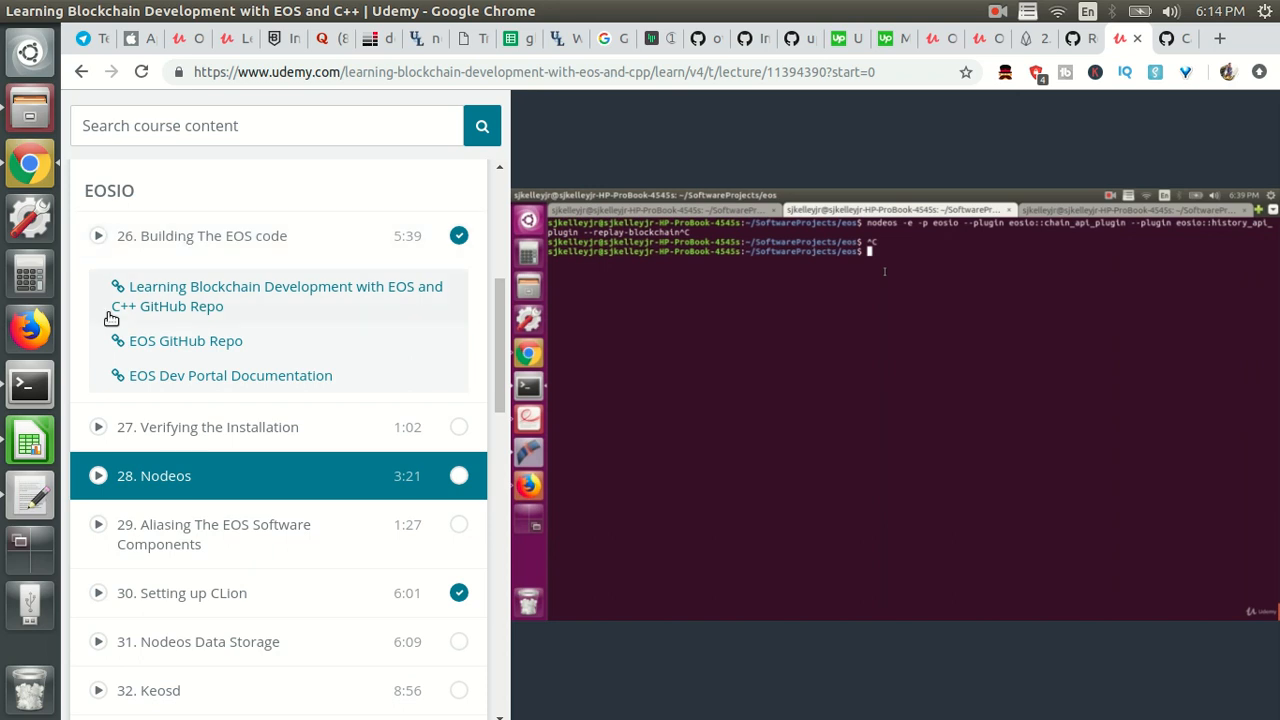
mouse_move(378, 254)
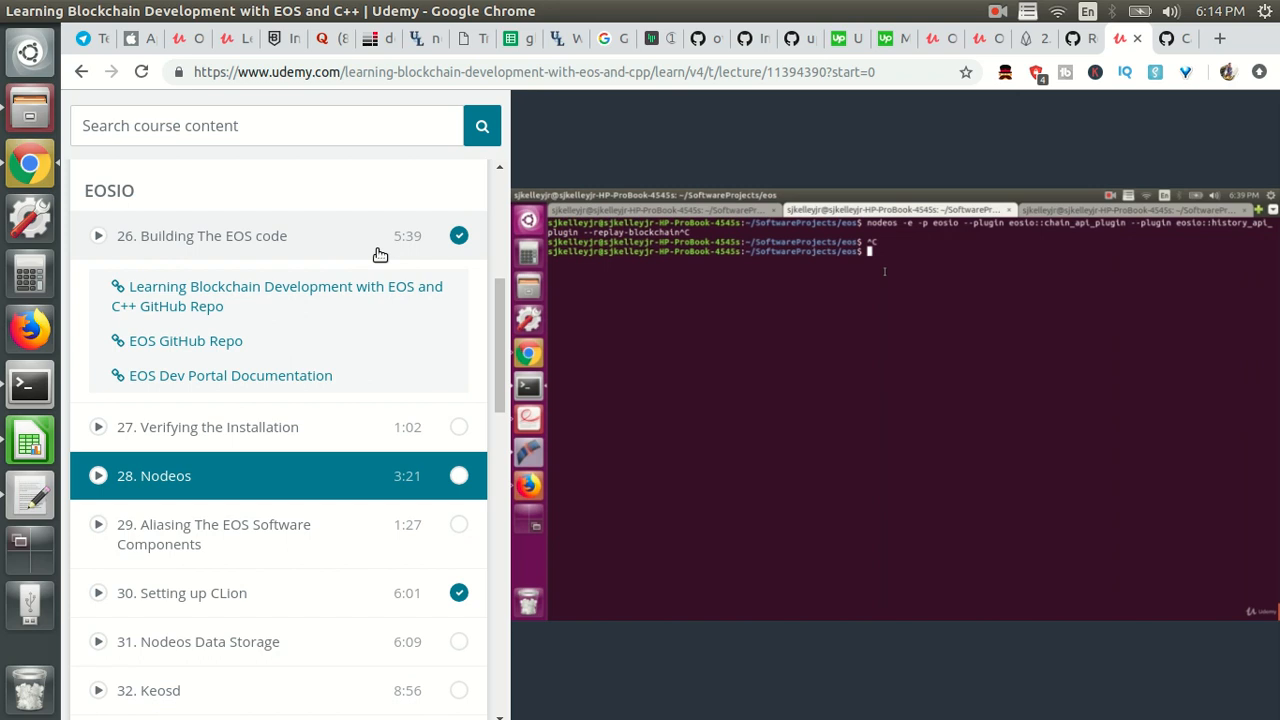
mouse_move(660, 112)
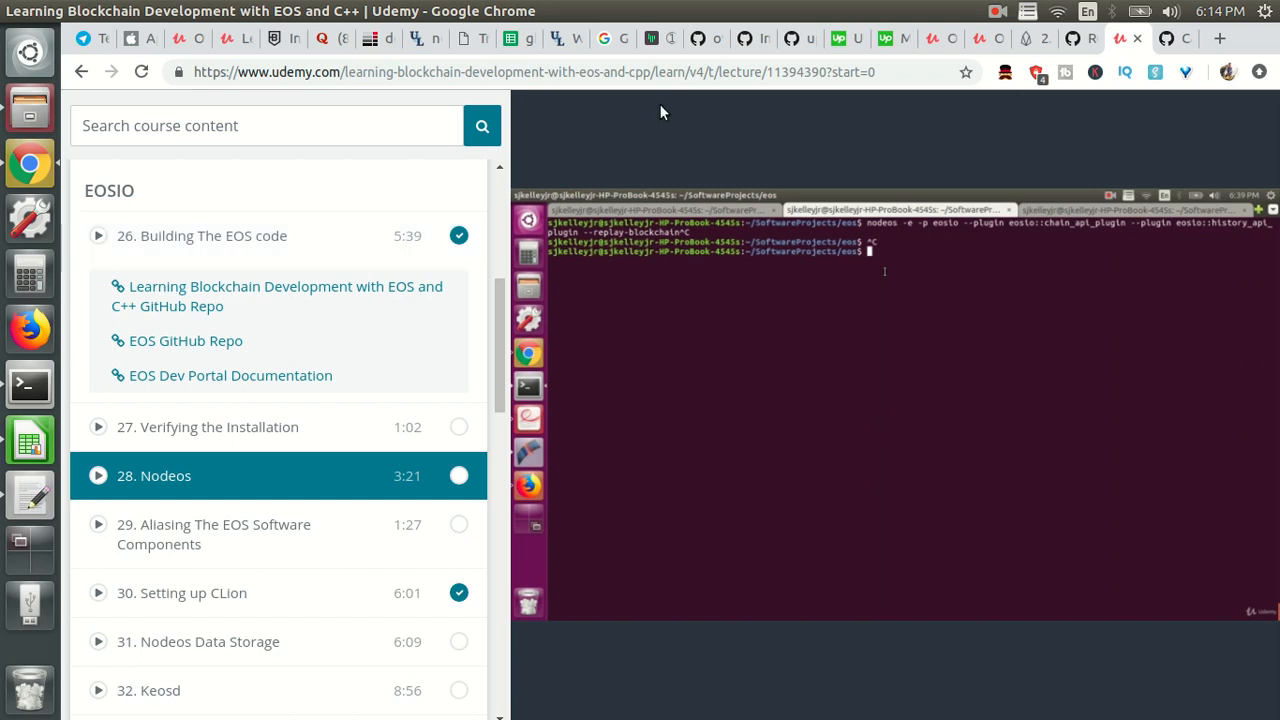